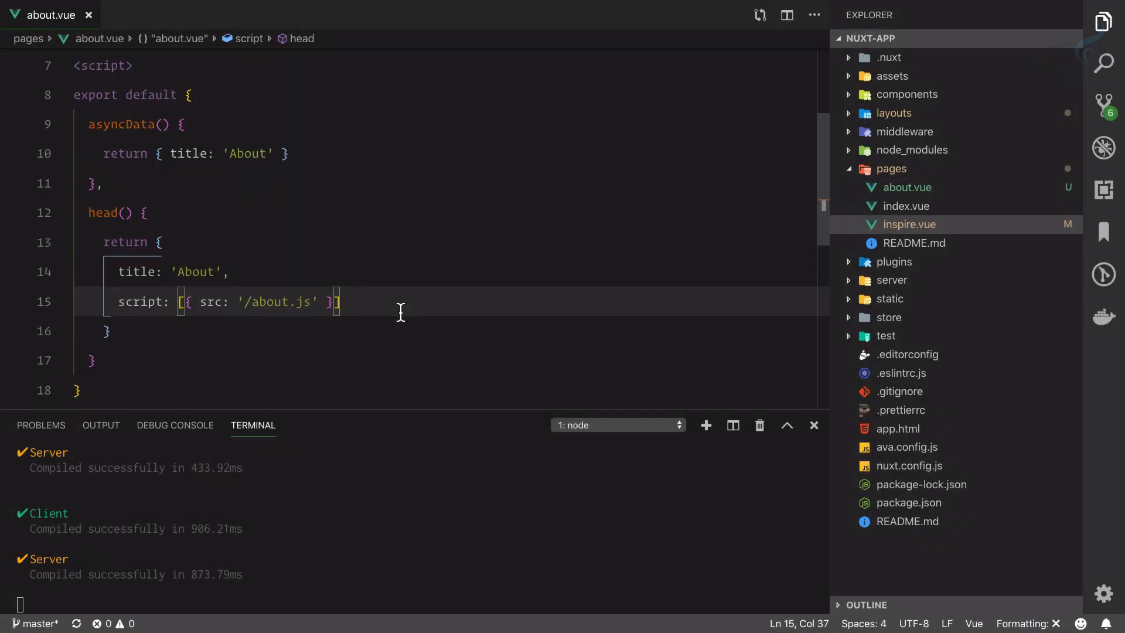
Scroll past about.vue's head settings before switching to the About page in the browser.
scroll("down", 3)
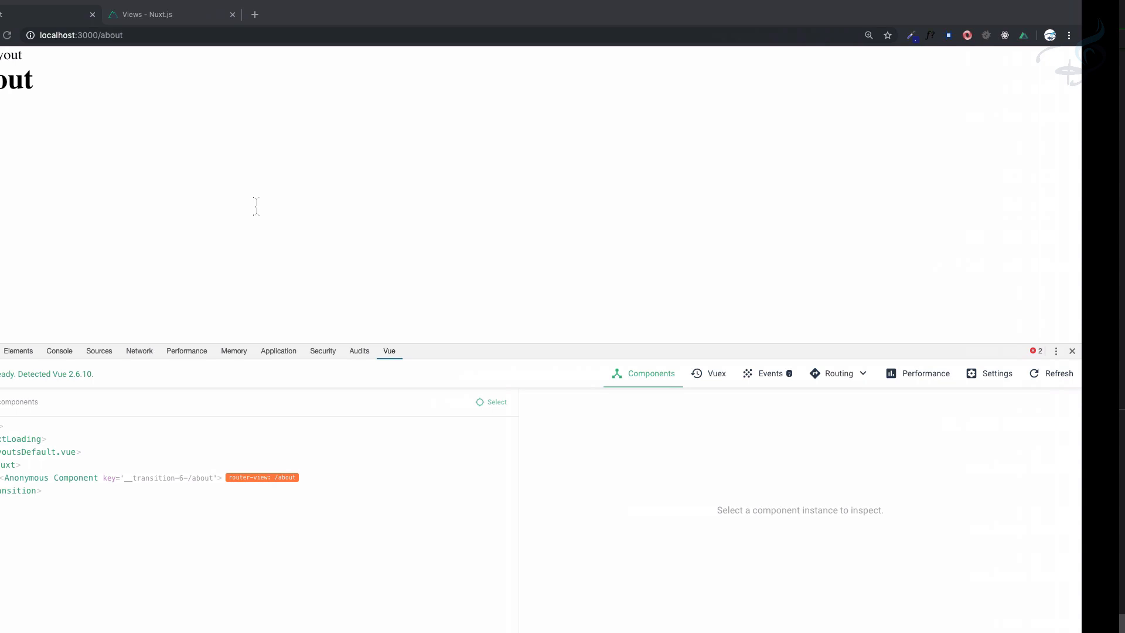
View the page source of localhost:3000/about and highlight a head meta tag.
right_click(257, 207)
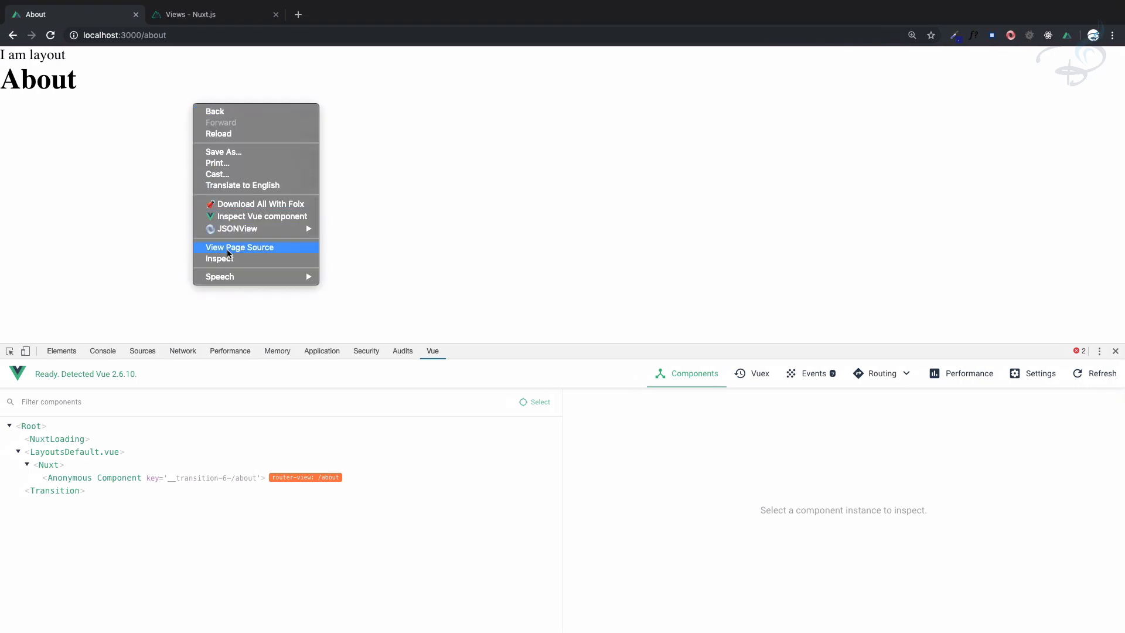
left_click(239, 247)
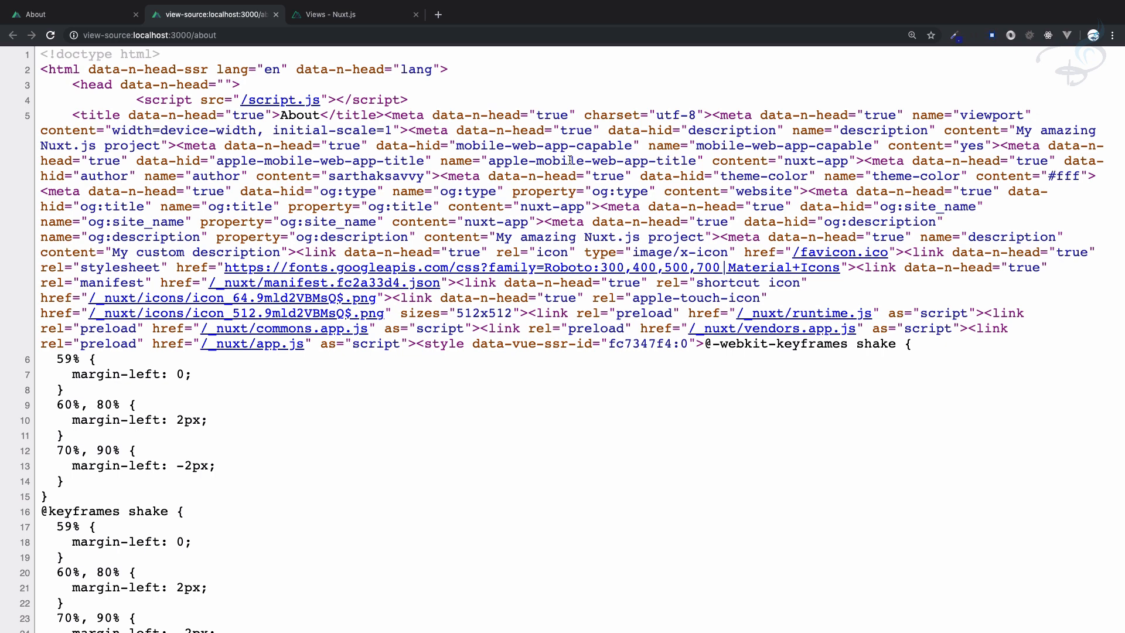
double_click(712, 130)
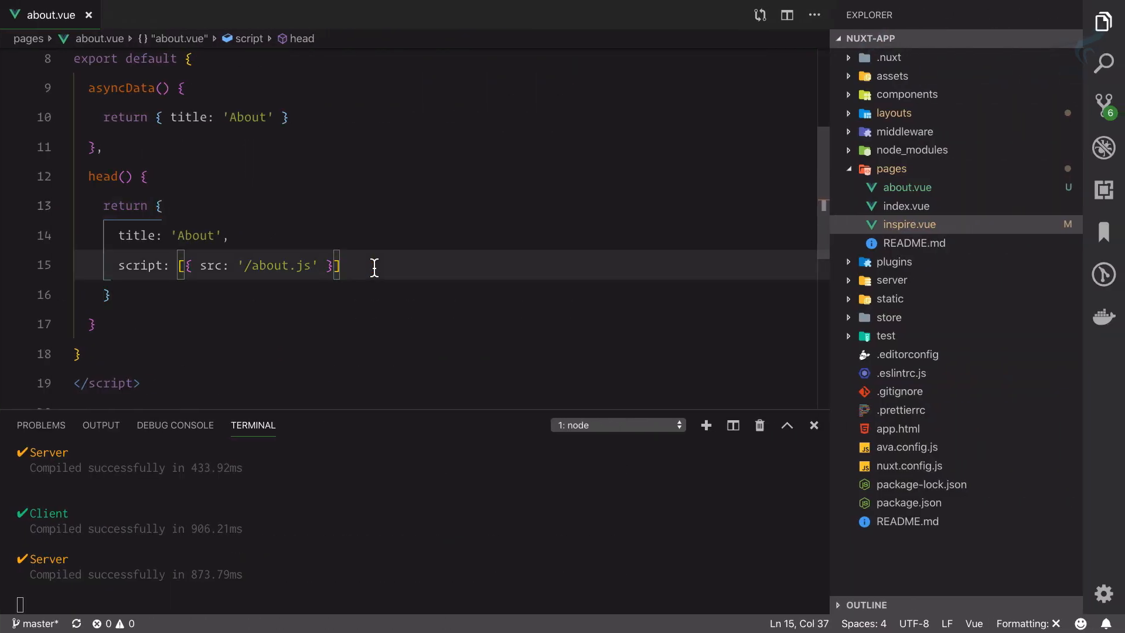
Add meta: [{name:'description', content:'My Amazing About Page'}] inside head() in about.vue.
type("met")
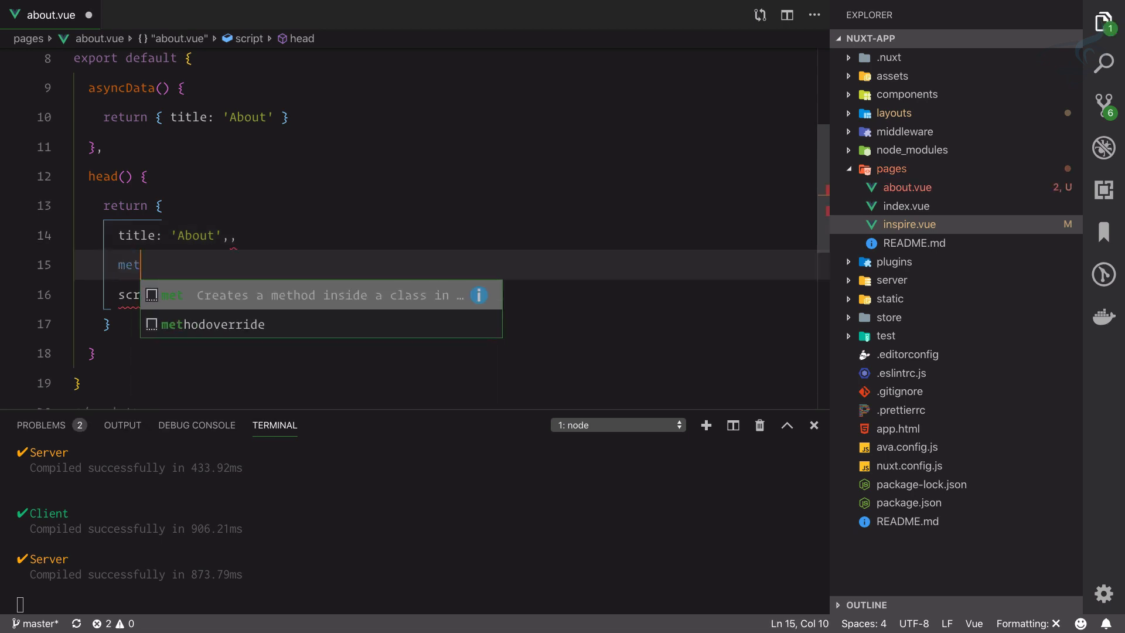
type("a:[")
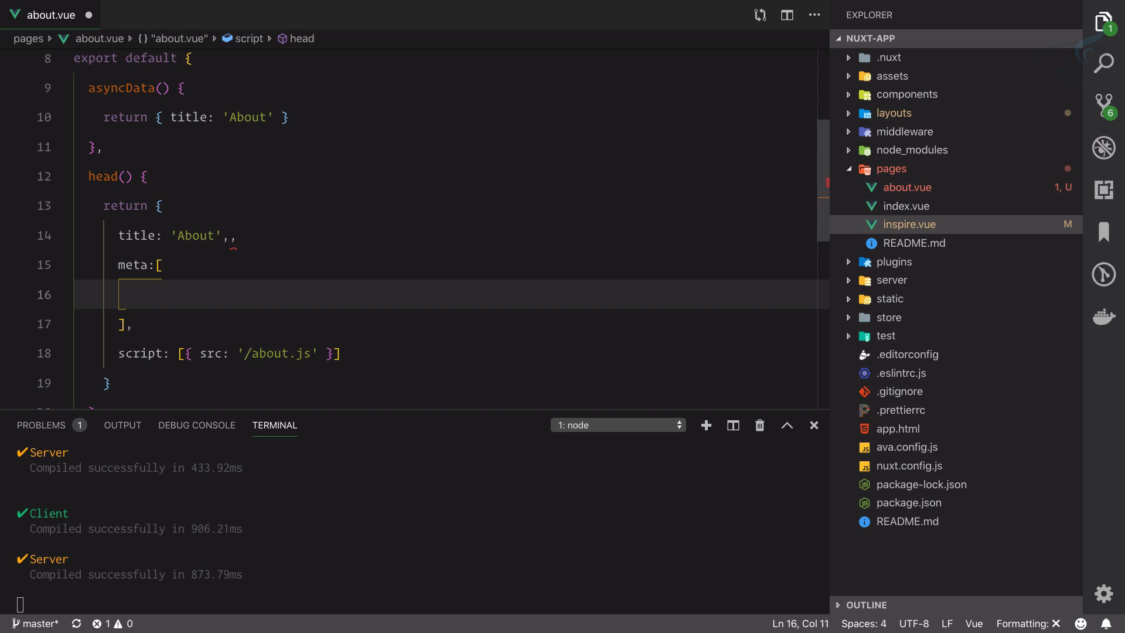
type("{}")
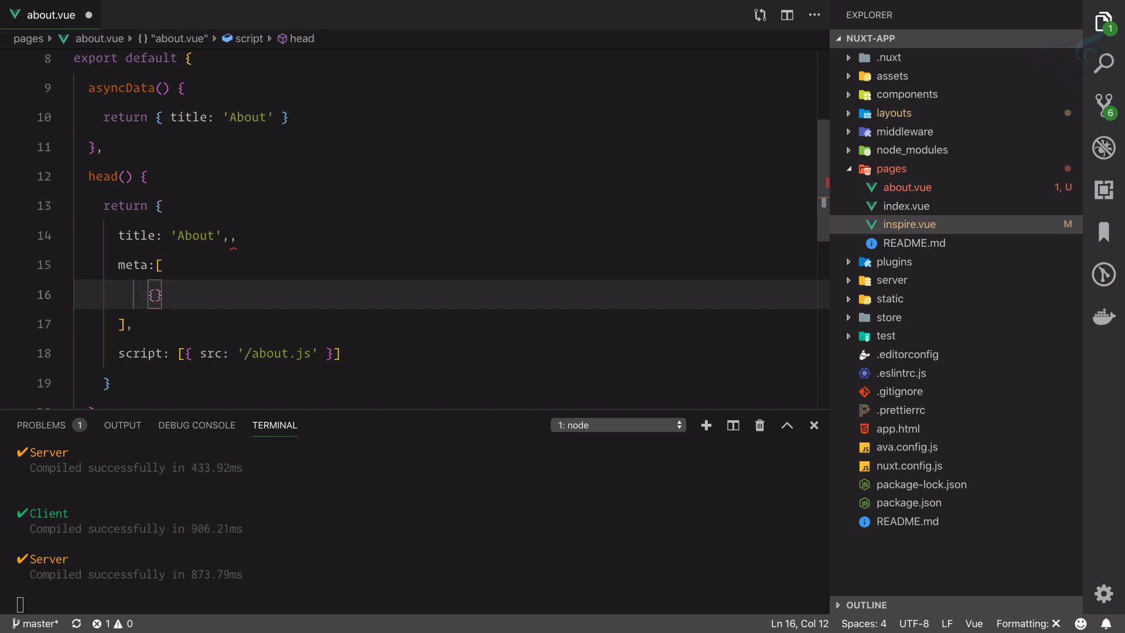
type("name")
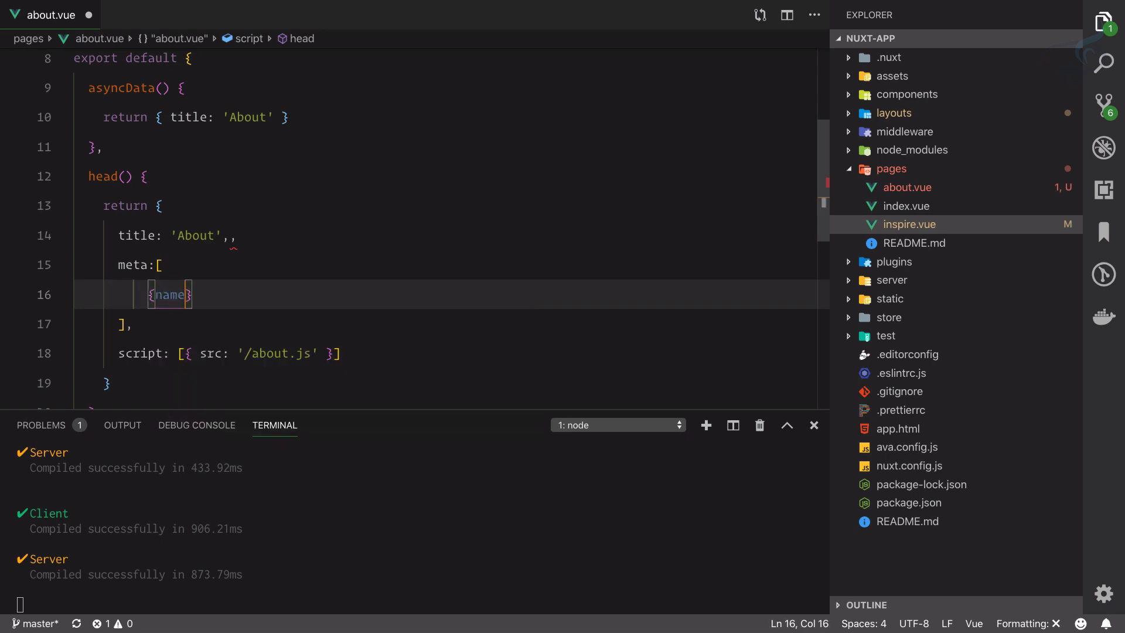
type("description'")
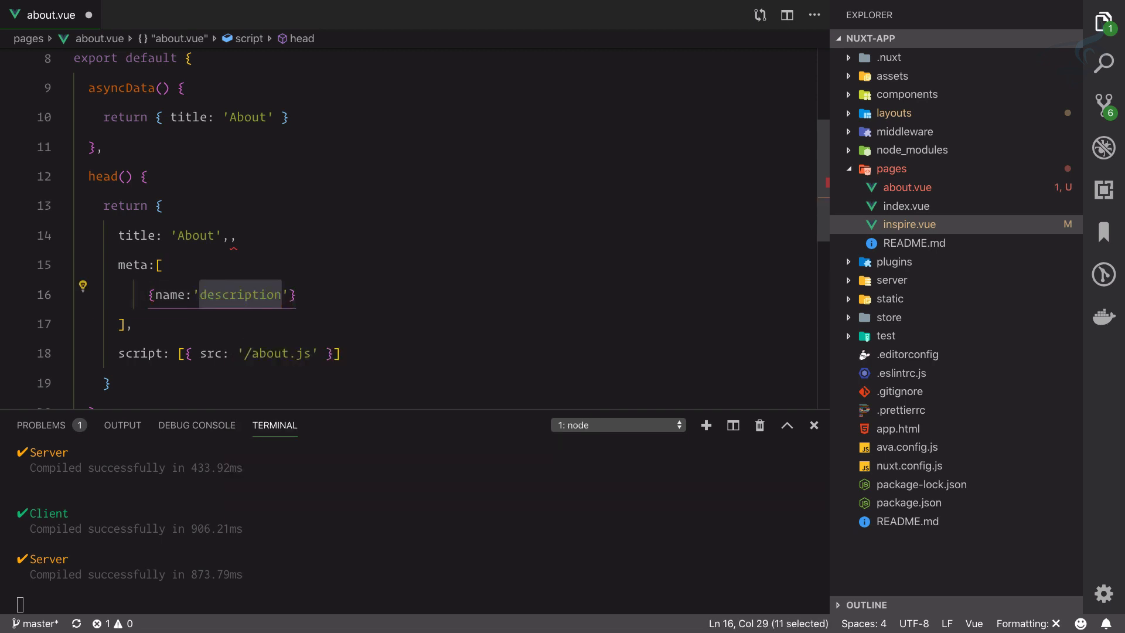
type(",content:'")
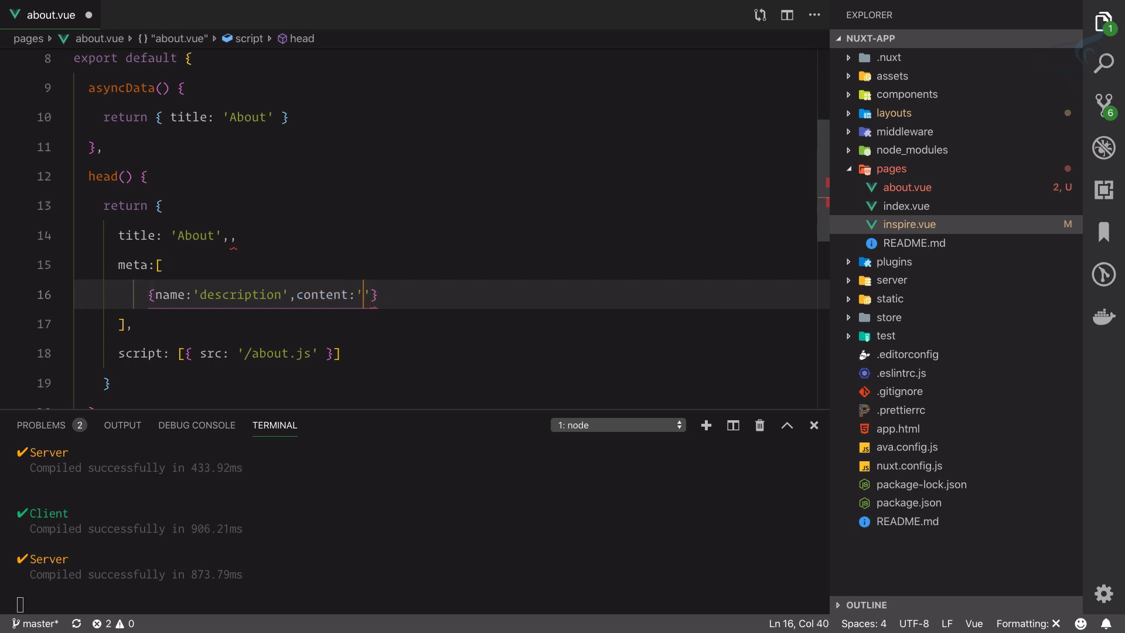
type("My Amazing")
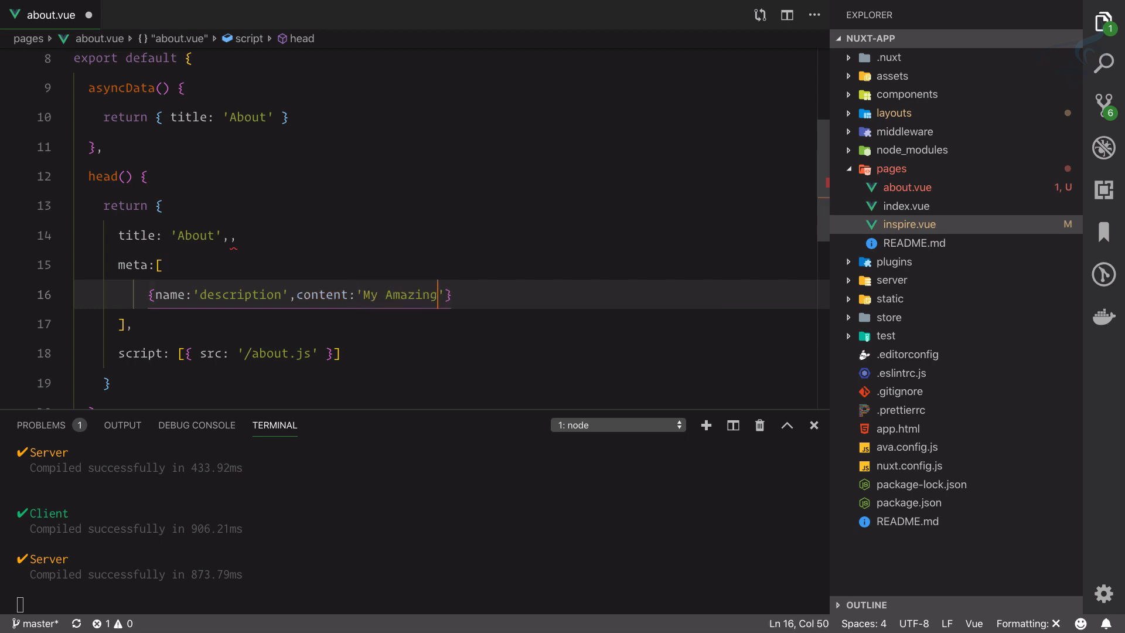
type("About Pag")
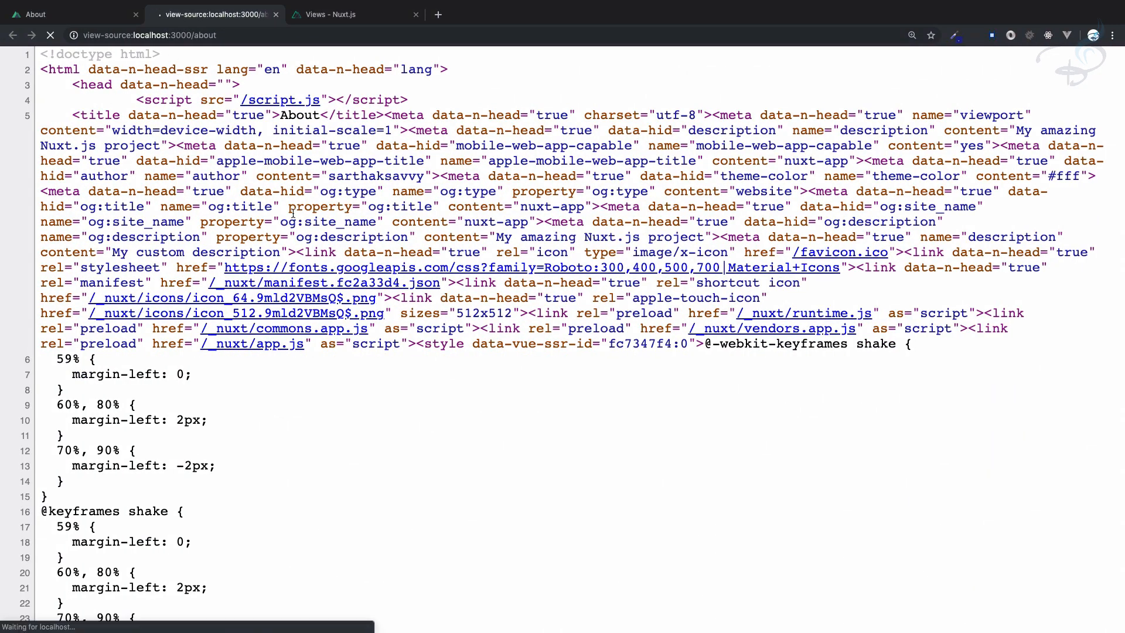
Reload the source and find 'My Amazing About Page' in the head.
left_click(49, 34)
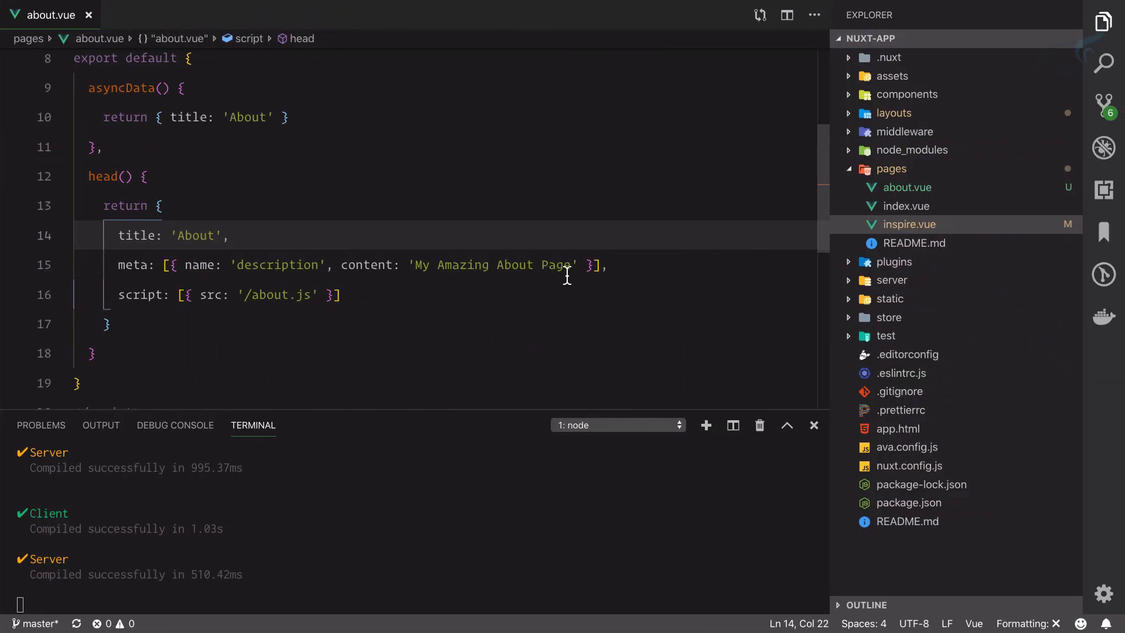
left_click_drag(413, 265, 574, 265)
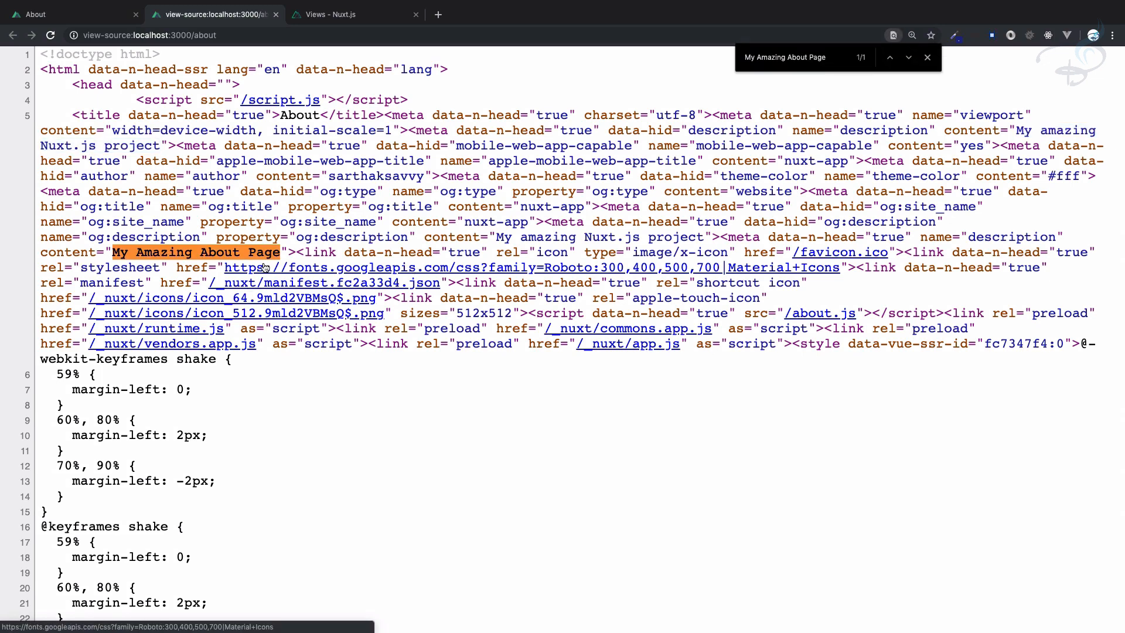
mouse_move(708, 240)
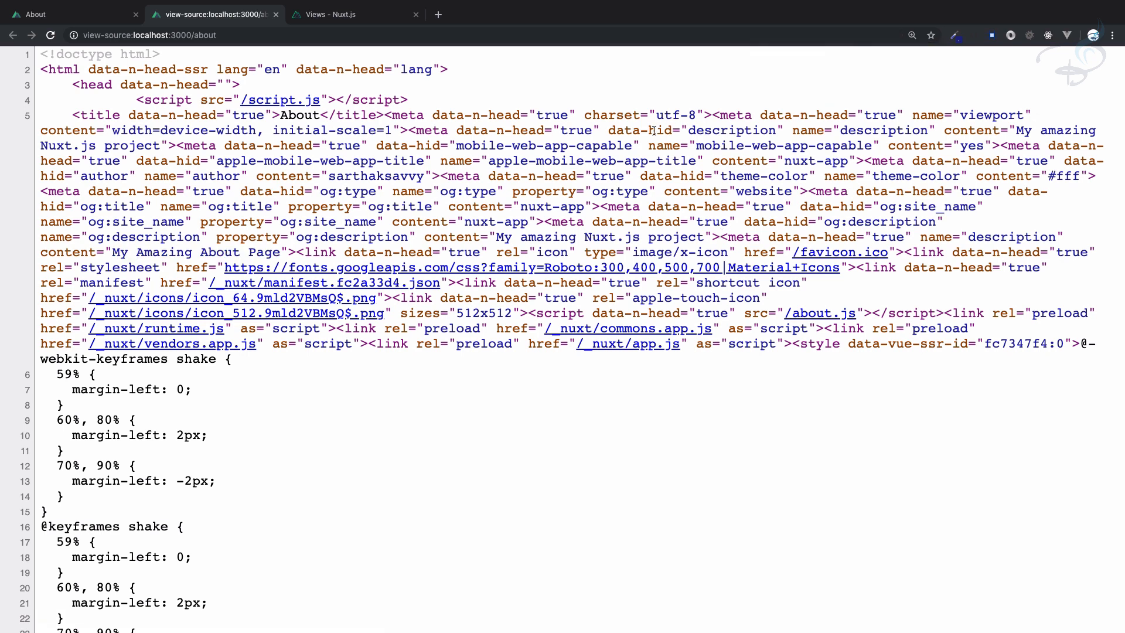
Highlight the default description tag's name and data-hid attributes to show the duplicate.
double_click(865, 130)
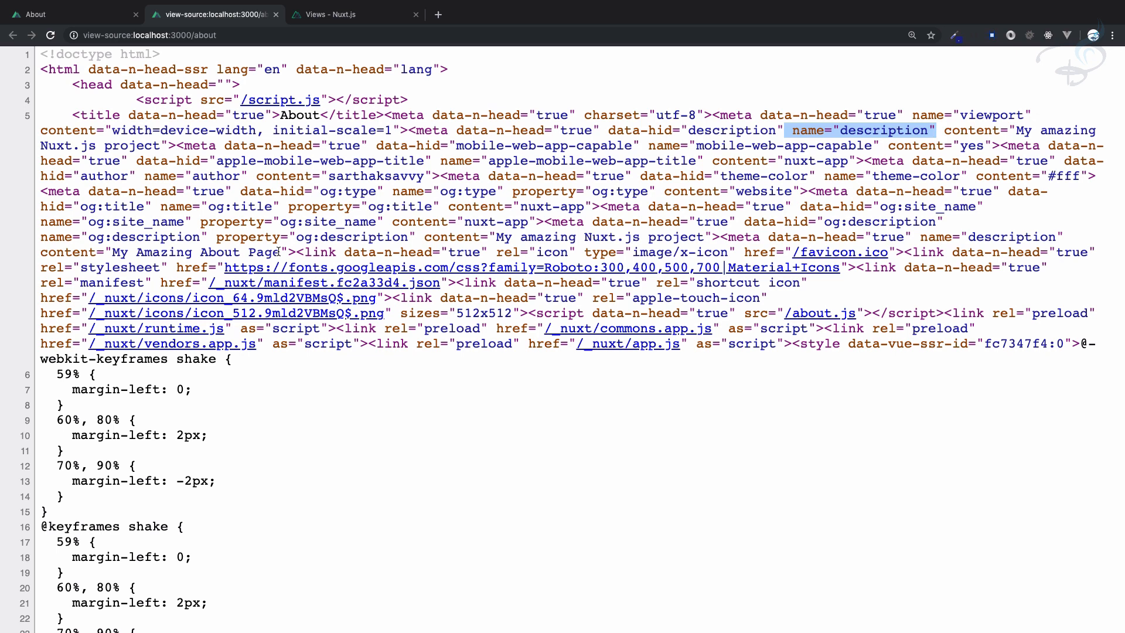
mouse_move(918, 218)
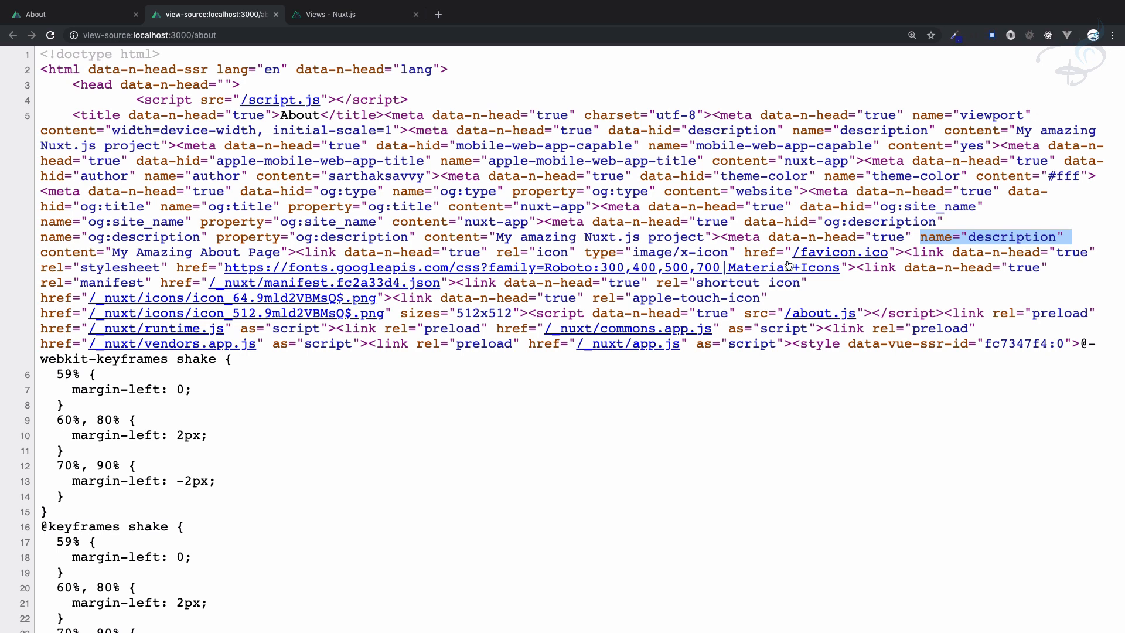
left_click(642, 138)
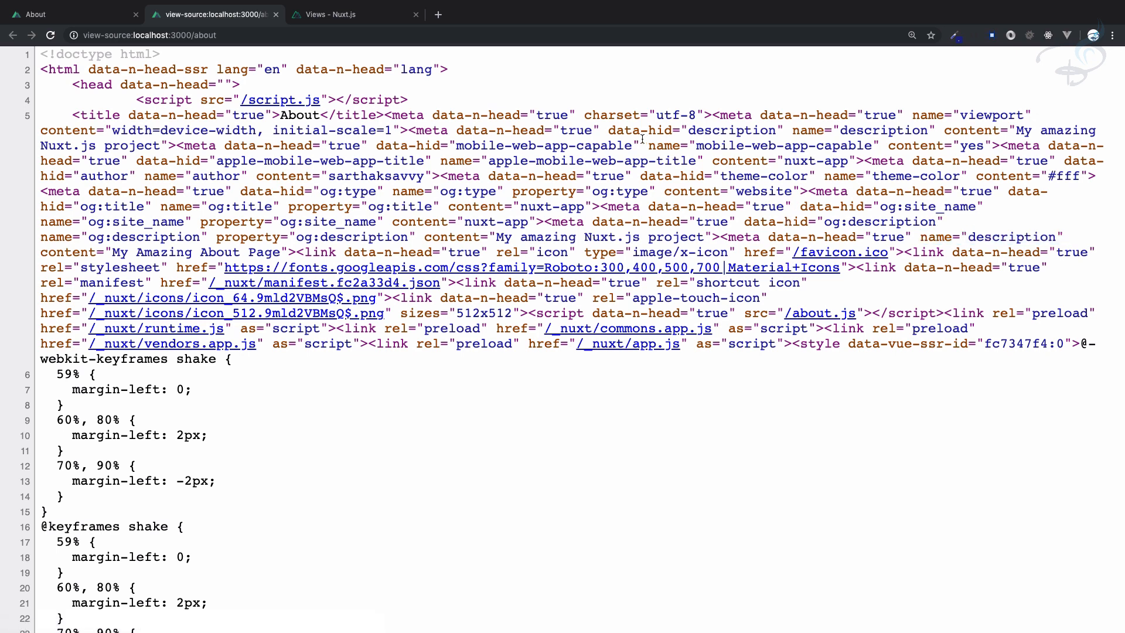
double_click(660, 130)
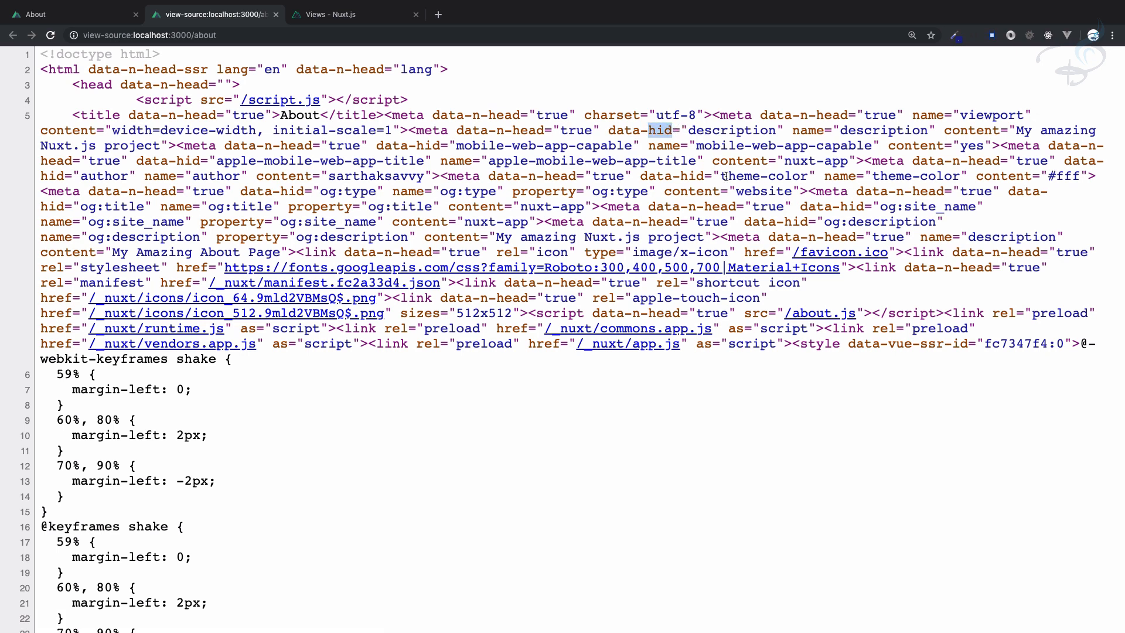
double_click(731, 130)
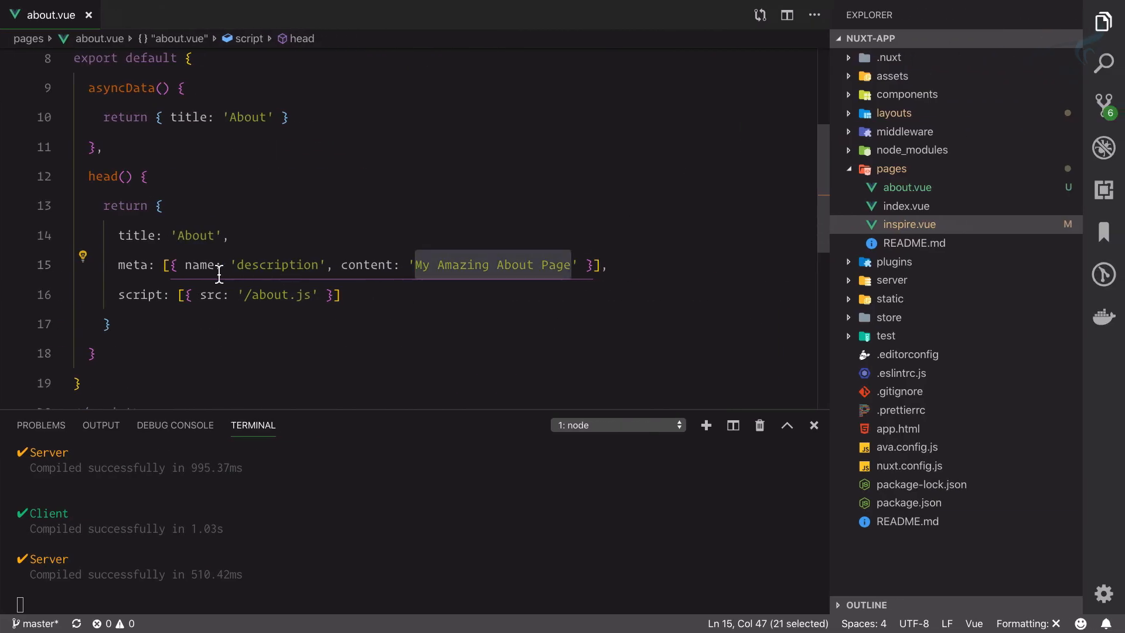
Add hid:'description' to the meta object and save about.vue.
type("hid:")
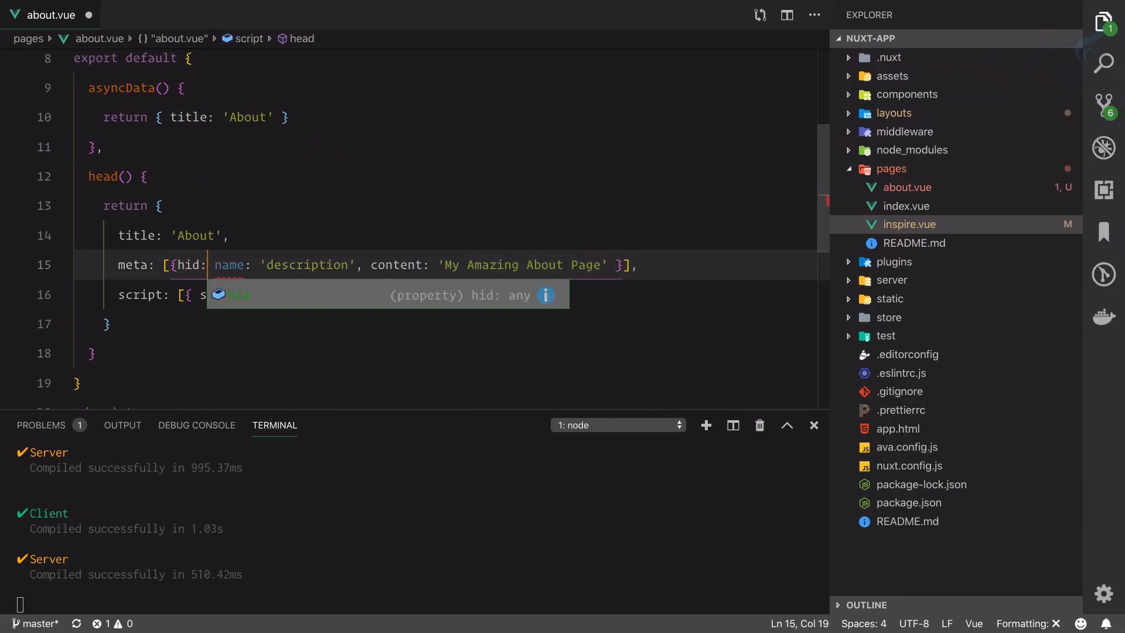
type("'d'")
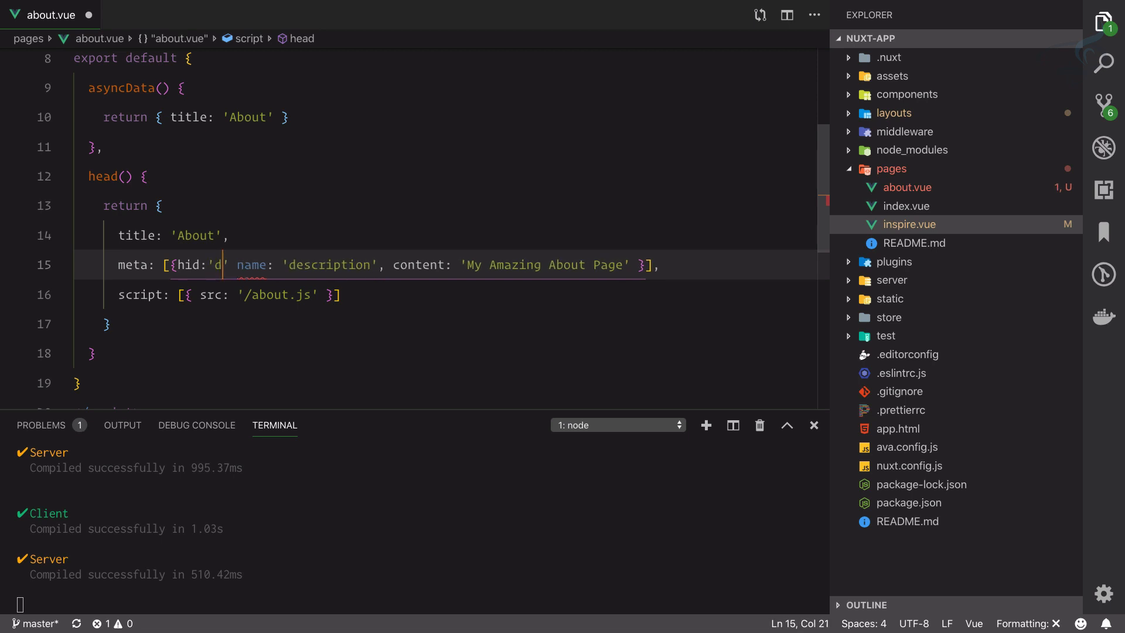
type("escription")
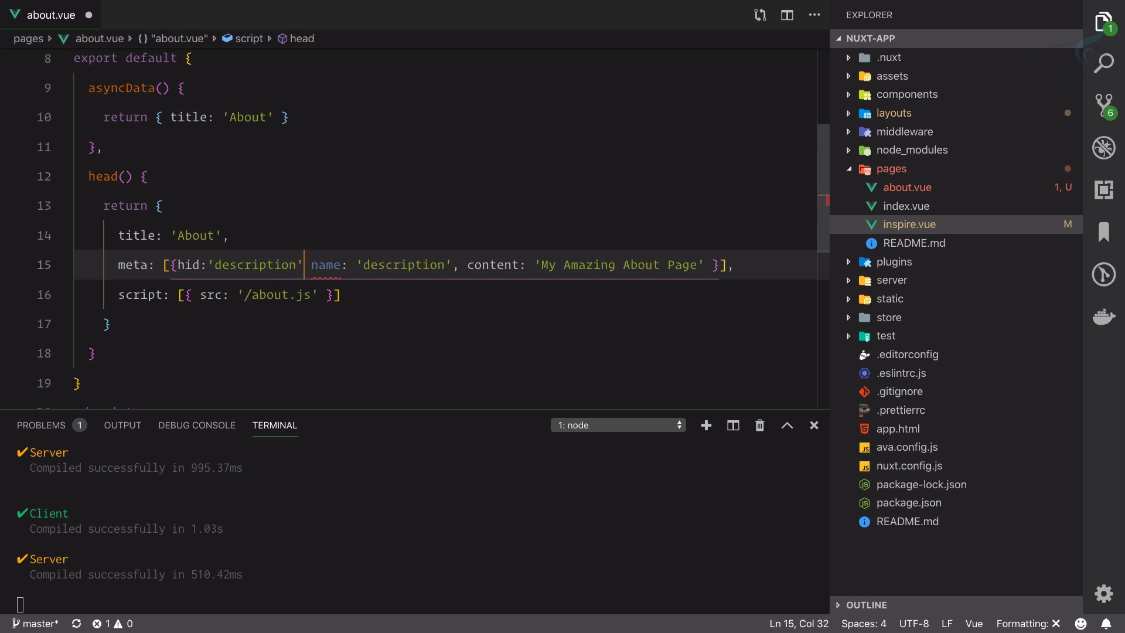
key("ctrl+s")
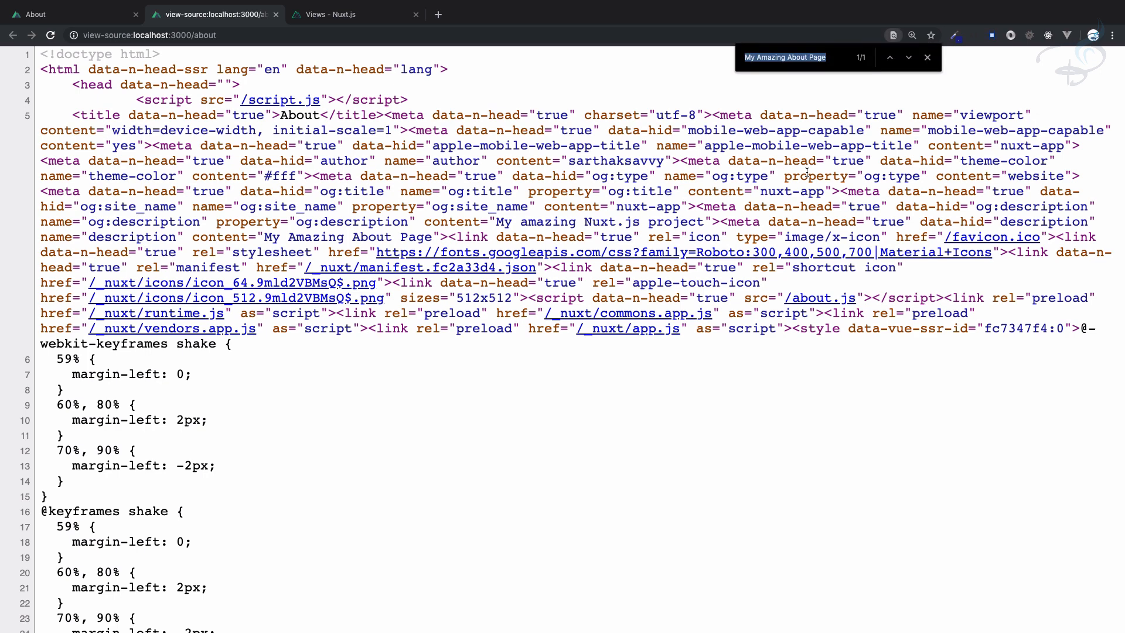
type("description")
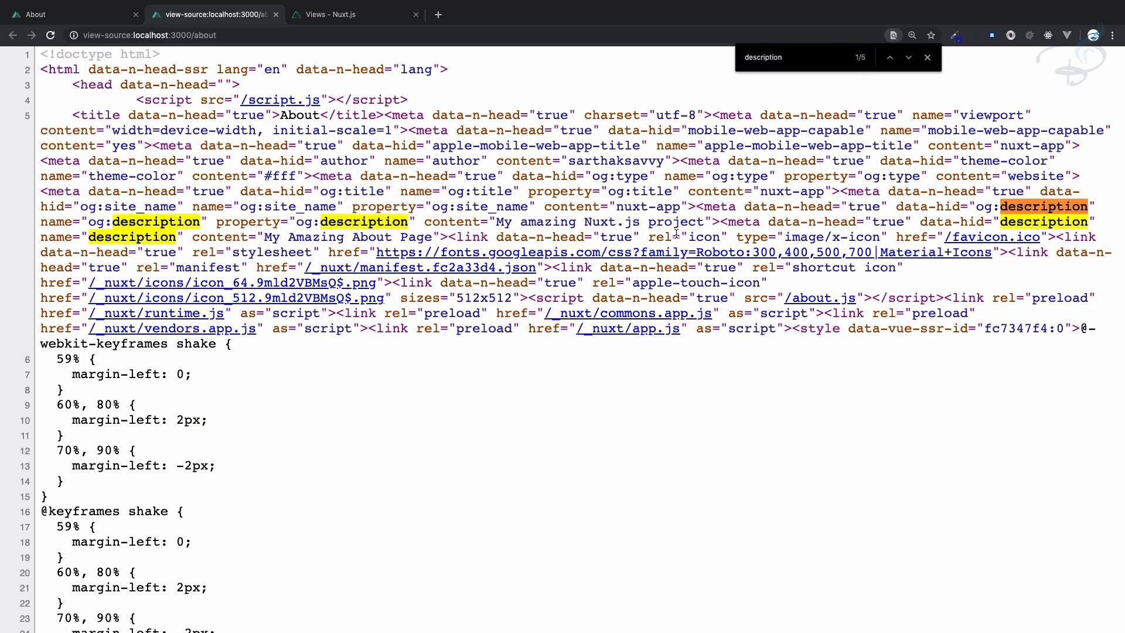
left_click(926, 57)
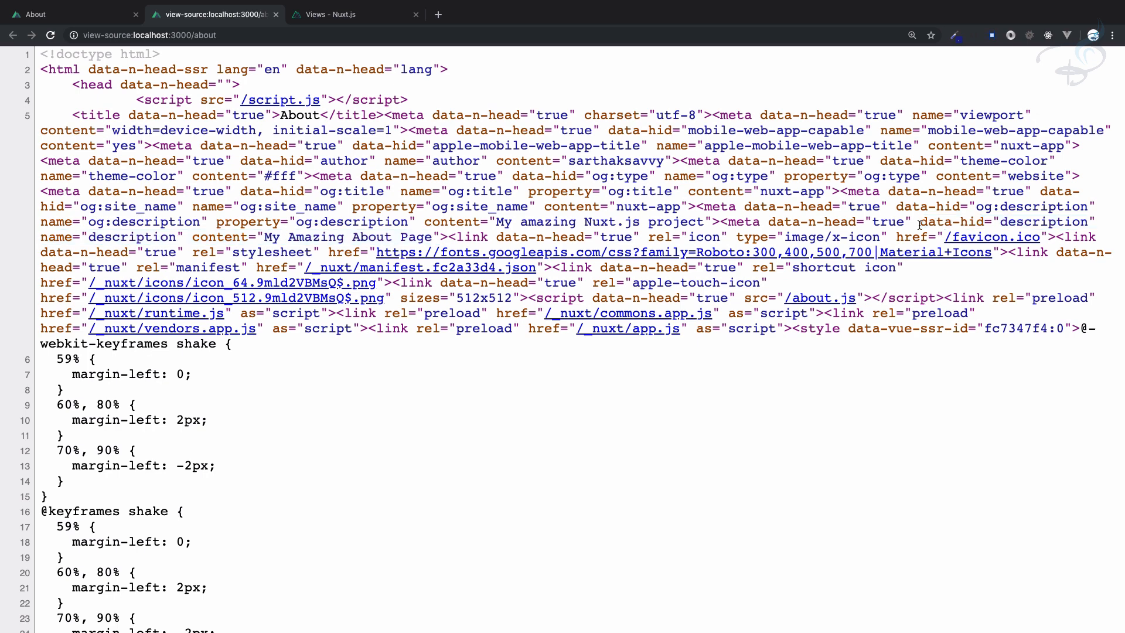
left_click_drag(617, 130, 919, 222)
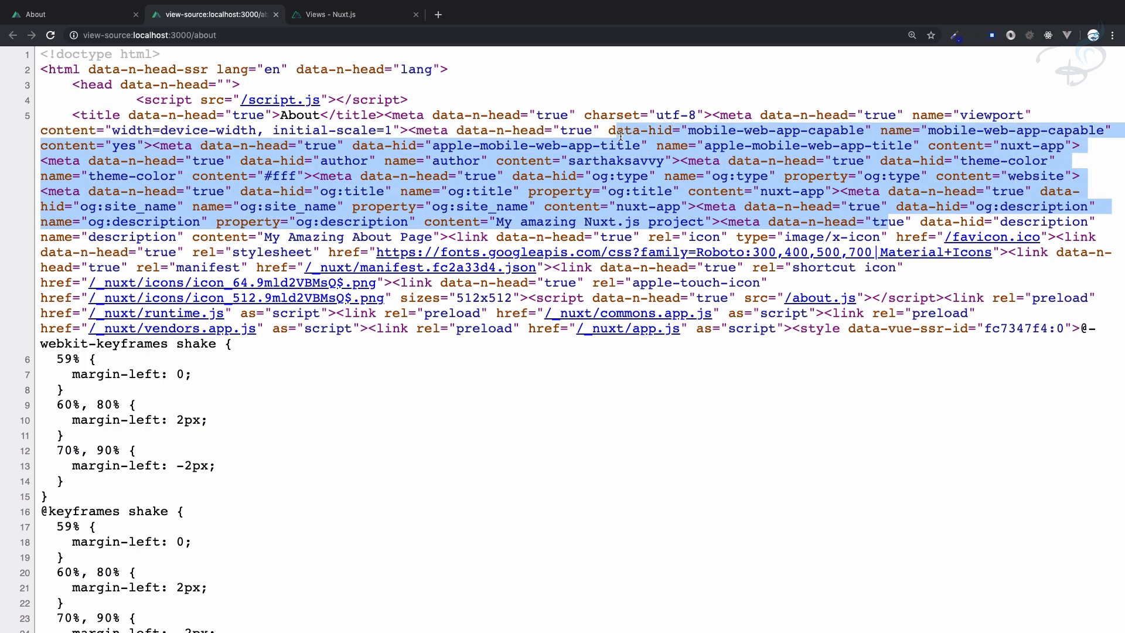